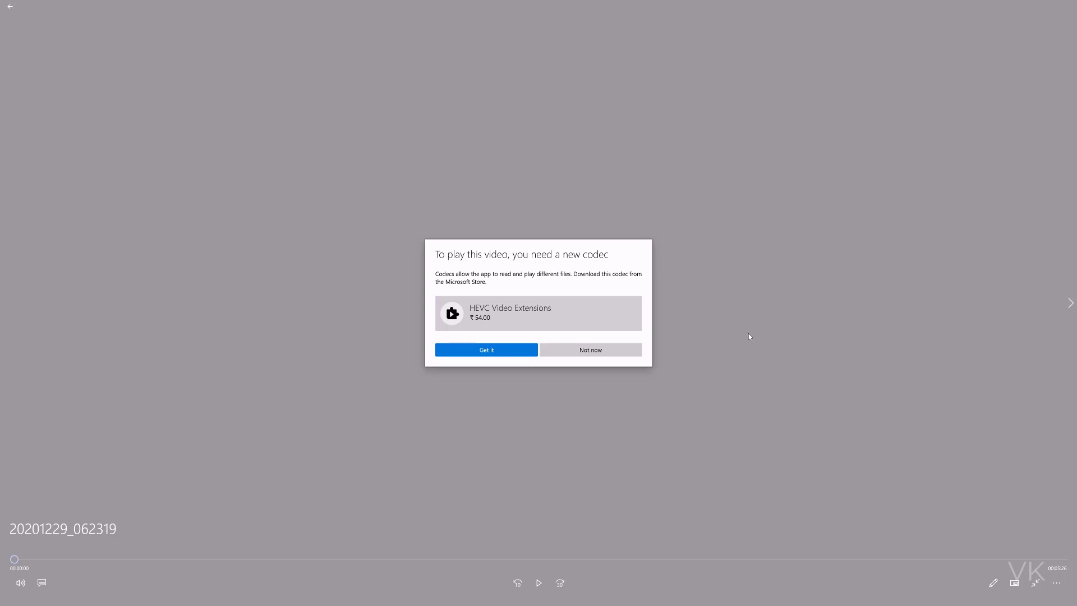
- Decline the paid HEVC codec offer in Films & TV with 'Not now'
{"action": "left_click", "coordinate": [485, 350]}
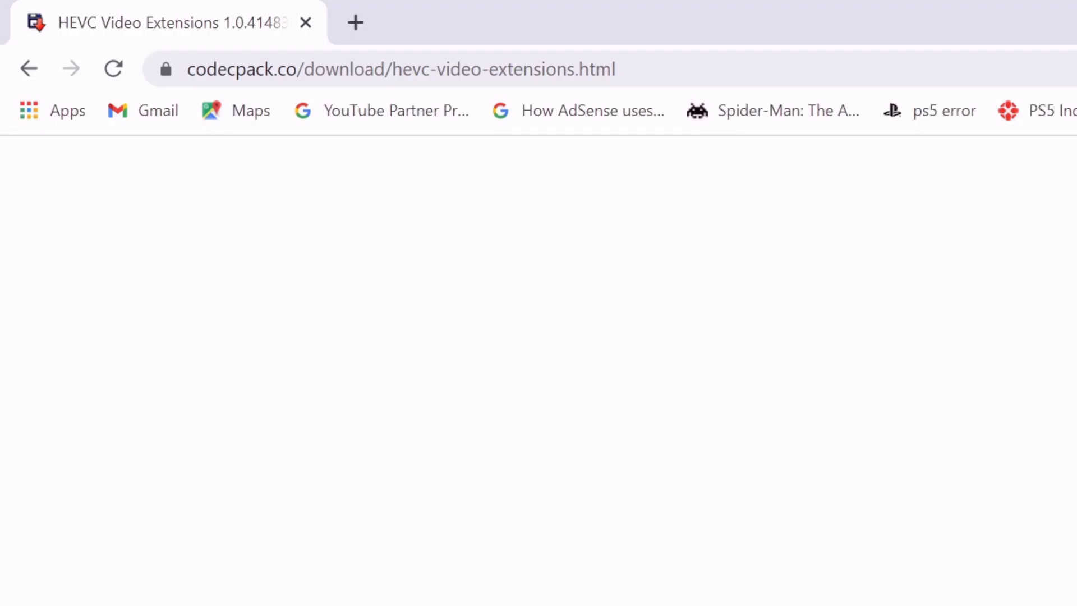
- Scroll the codecpack.co page to the HEVC Video Extensions 64-bit download link
{"action": "left_click", "coordinate": [401, 68]}
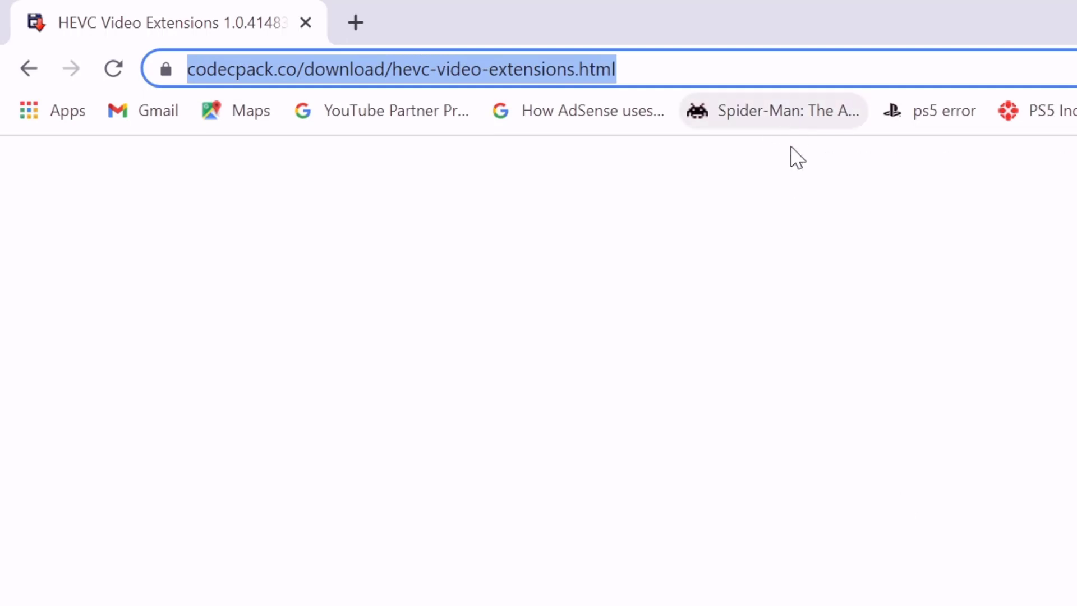
{"action": "mouse_move", "coordinate": [836, 598]}
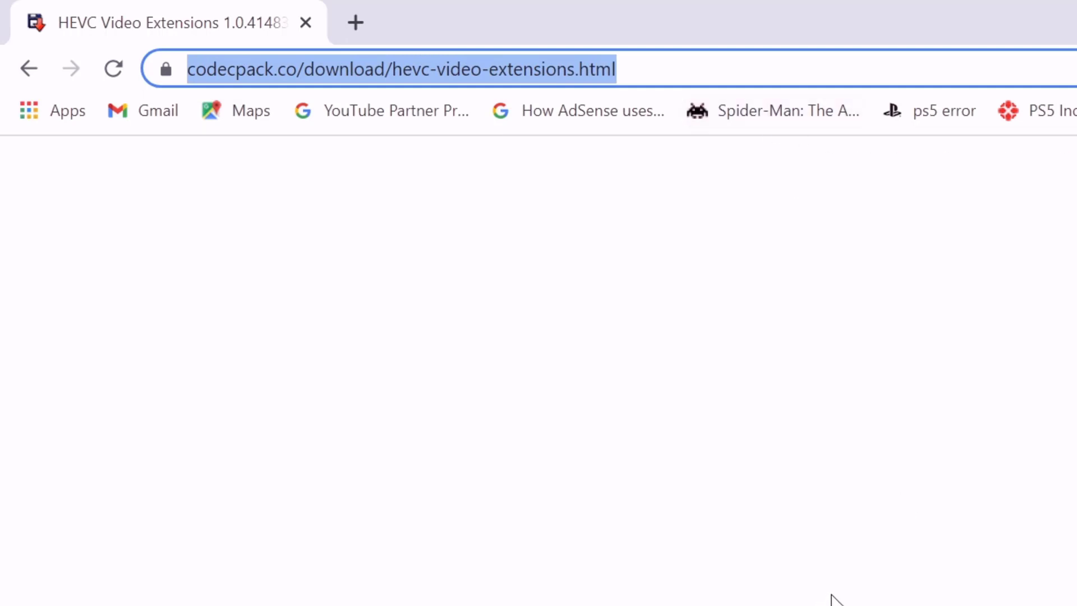
{"action": "scroll", "scroll_direction": "down", "scroll_amount": 3}
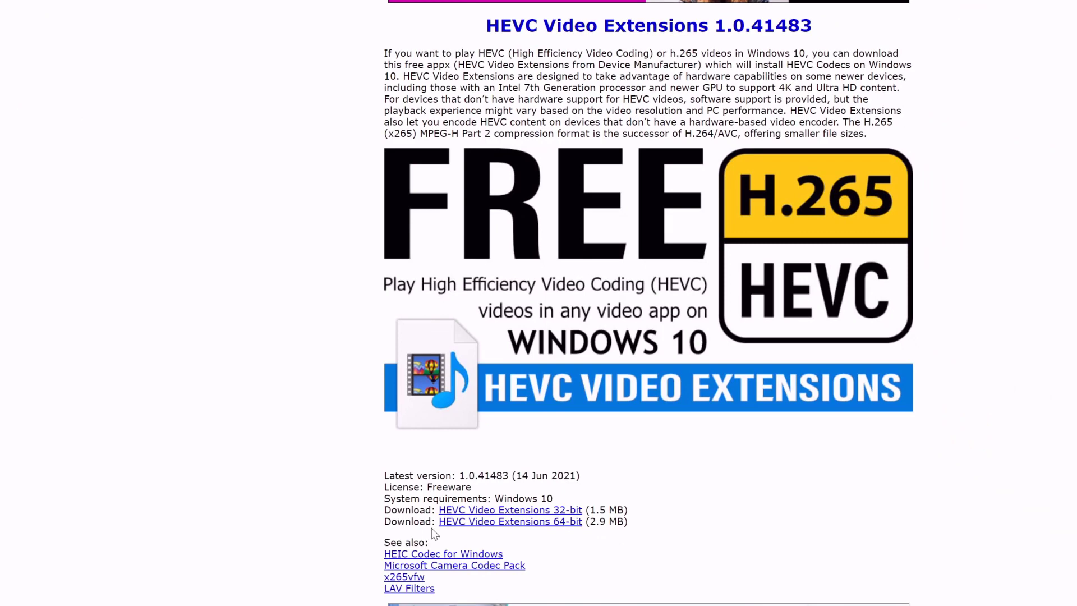
{"action": "mouse_move", "coordinate": [466, 525]}
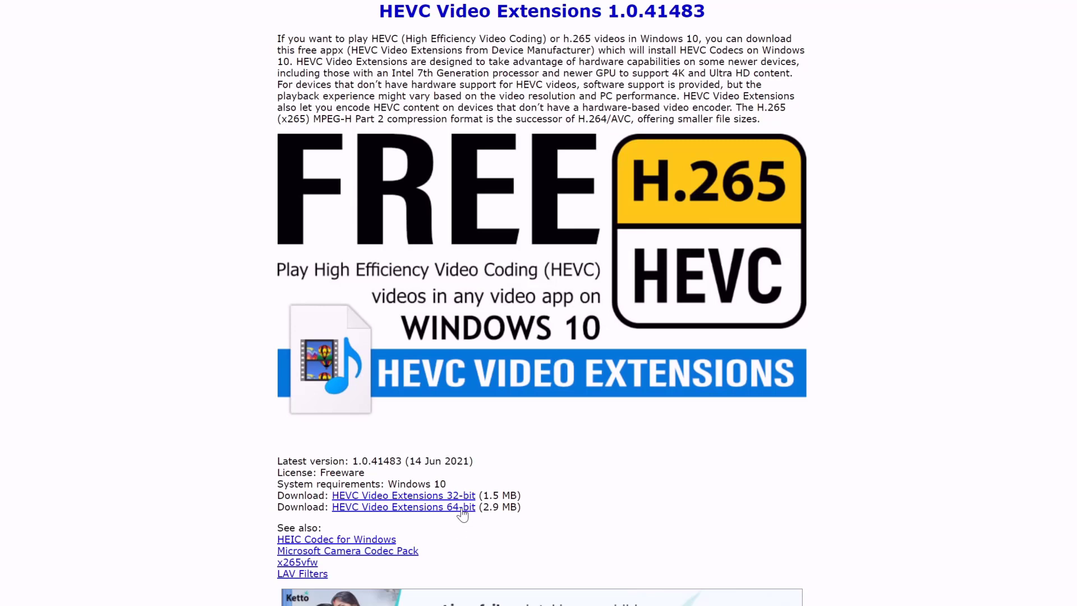
{"action": "mouse_move", "coordinate": [463, 516]}
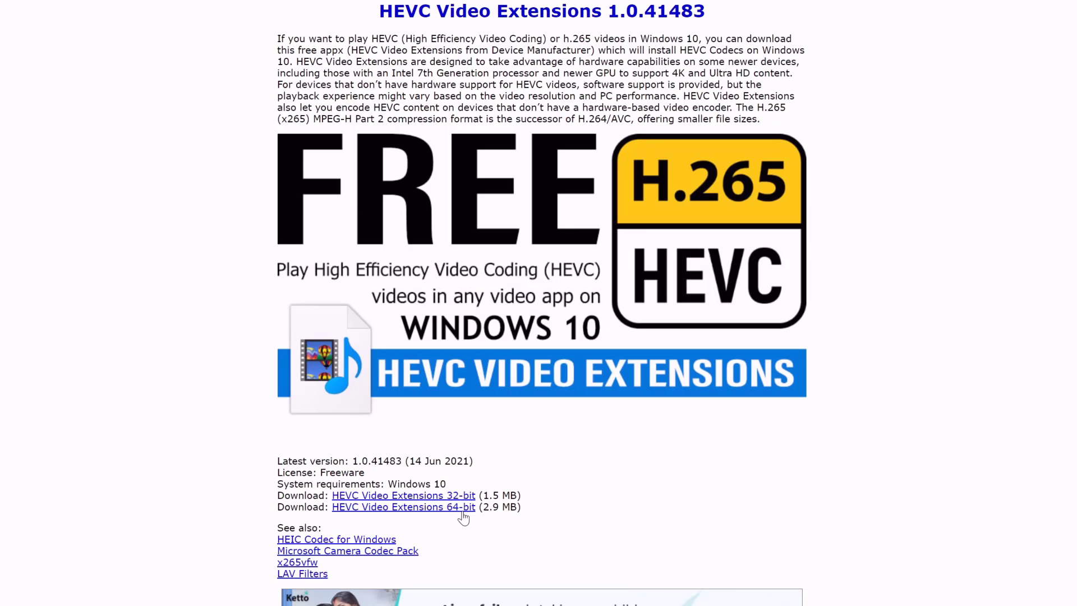
{"action": "scroll", "scroll_direction": "down", "scroll_amount": 3}
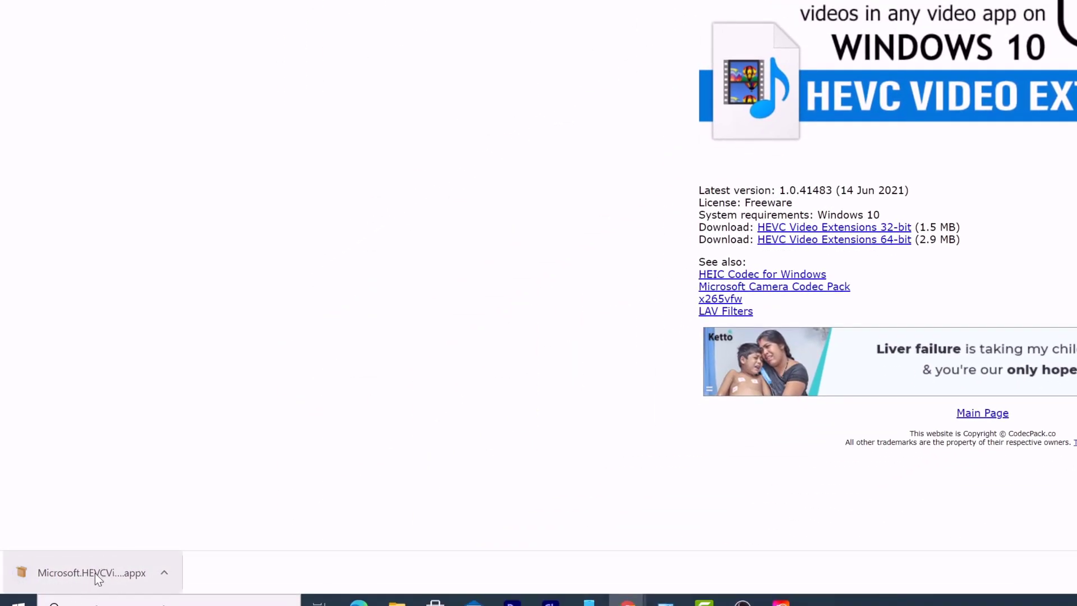
- Install the downloaded HEVC Video Extensions .appx package via App Installer
{"action": "scroll", "scroll_direction": "up", "scroll_amount": 3}
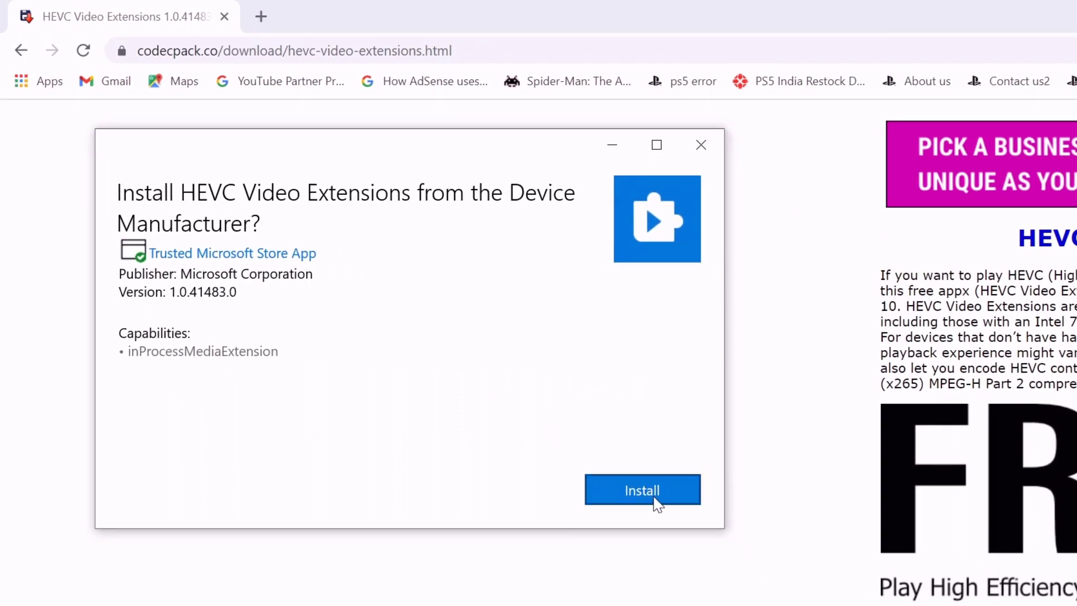
{"action": "left_click", "coordinate": [642, 491]}
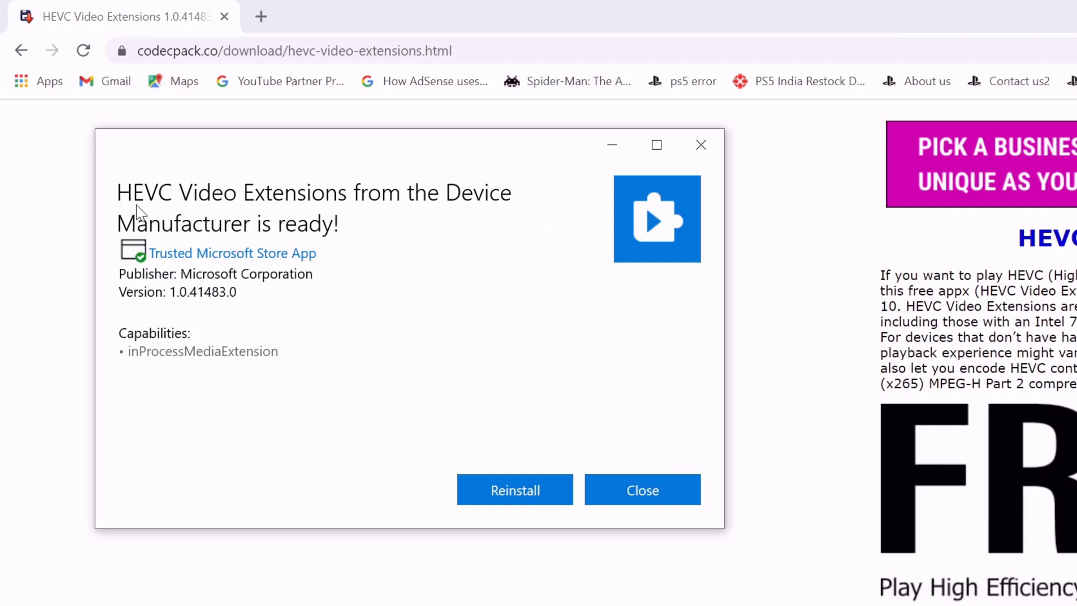
{"action": "mouse_move", "coordinate": [141, 212]}
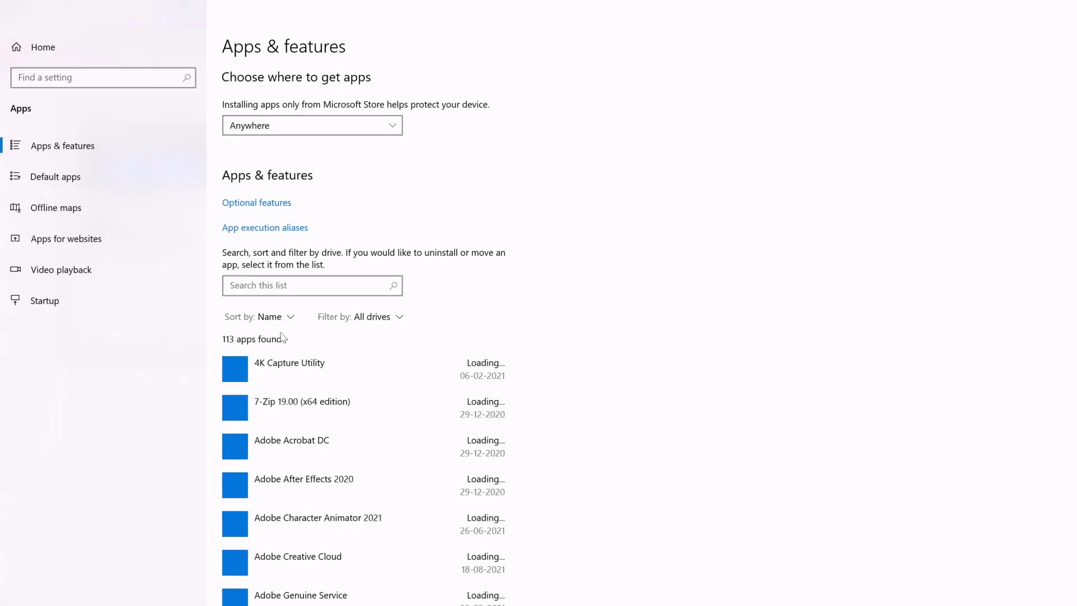
- Search 'he' in Apps & features, then play video 20201229_062319 in Films & TV
{"action": "type", "text": "he"}
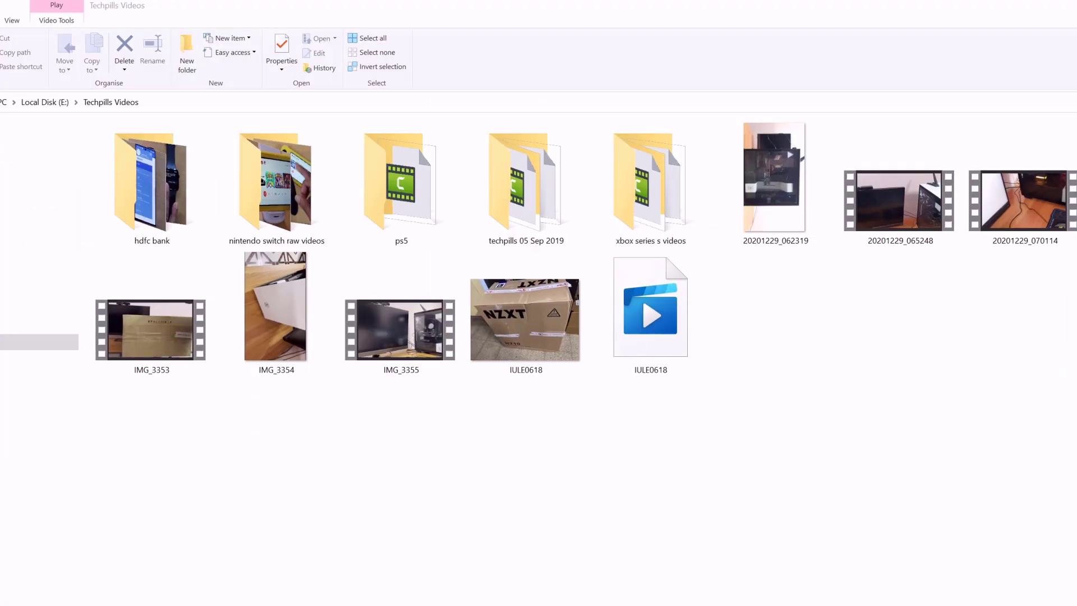
{"action": "double_click", "coordinate": [776, 176]}
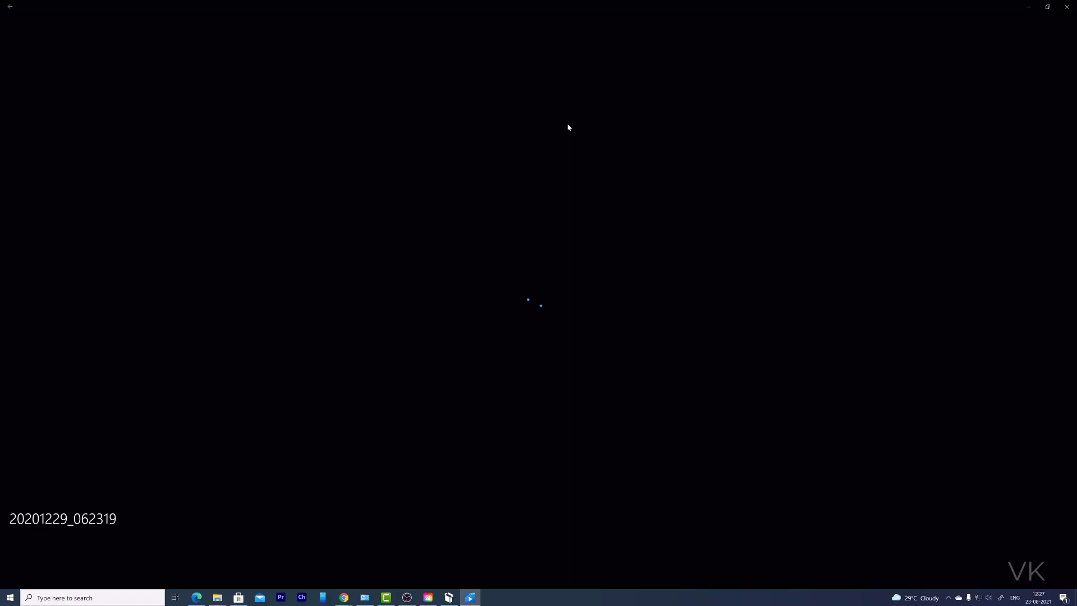